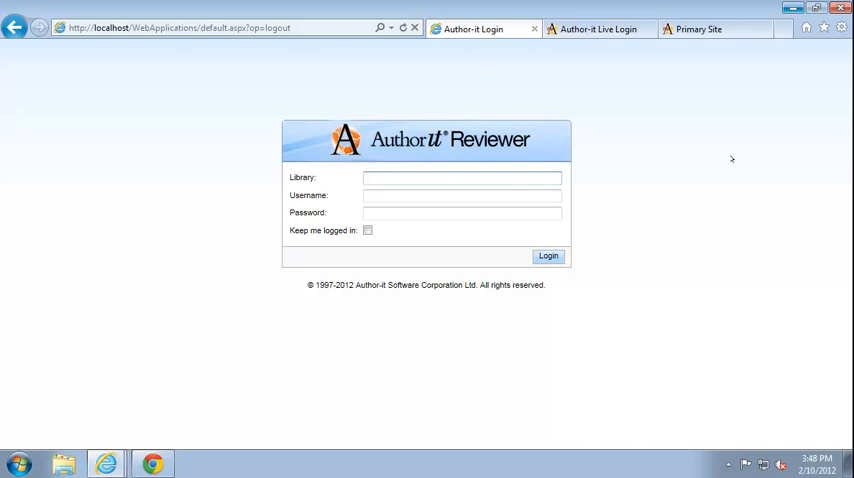
- Enter the acme library, the reviewer username and password, and submit the login
text(acme)
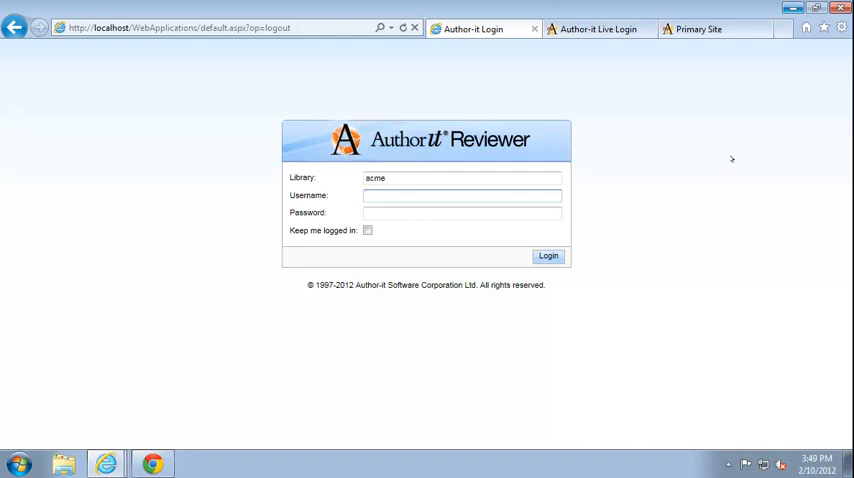
text(Text)
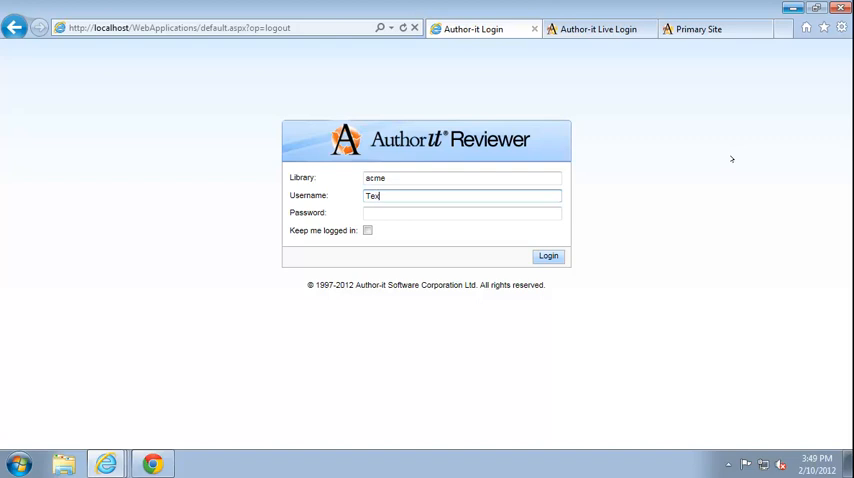
text(Ryta)
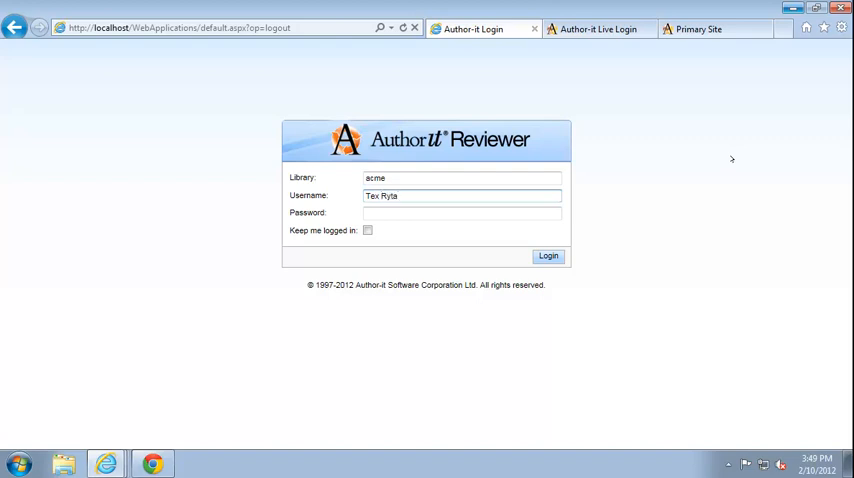
click(462, 212)
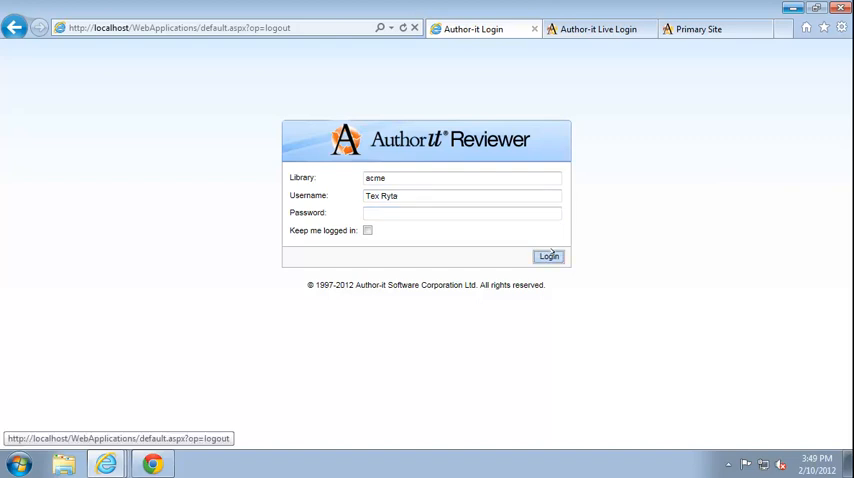
click(548, 256)
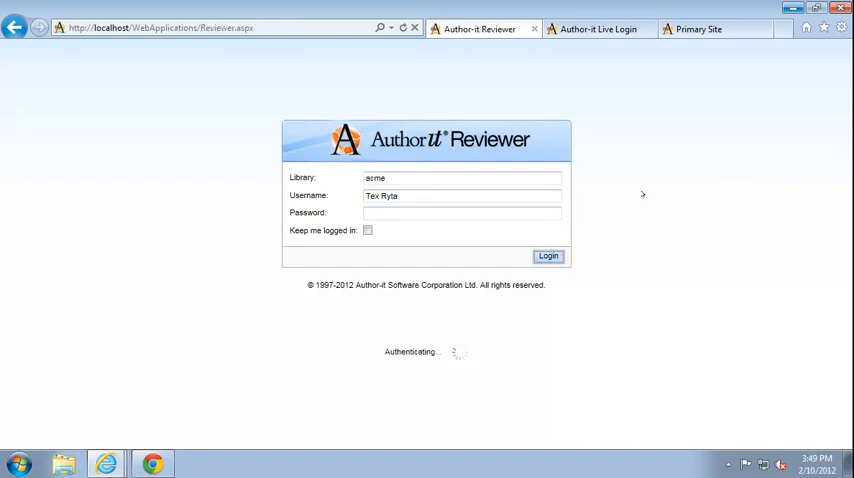
- Let authentication complete so the News Feed of recent review activity loads
click(548, 256)
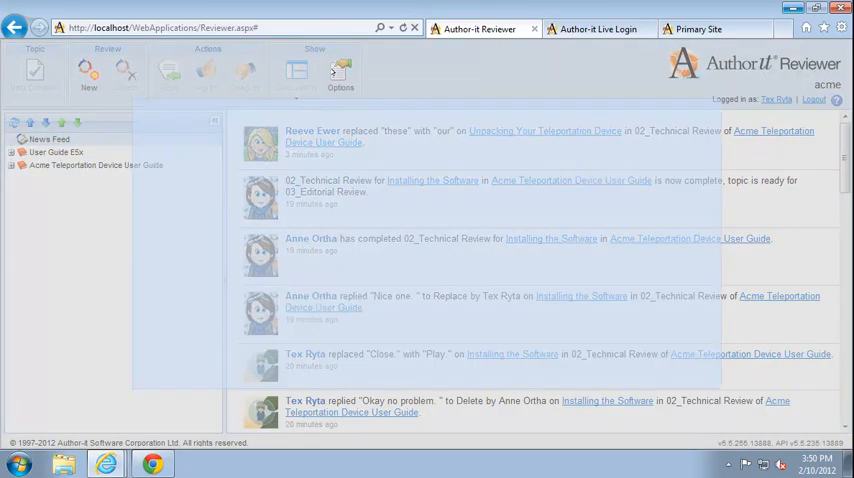
- Add an email address under Preferences in Options and save the reviewer settings
click(340, 76)
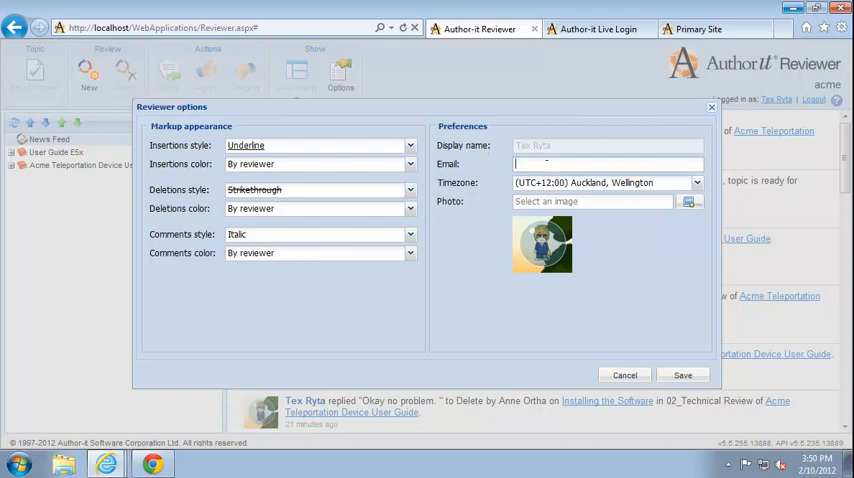
text(tex)
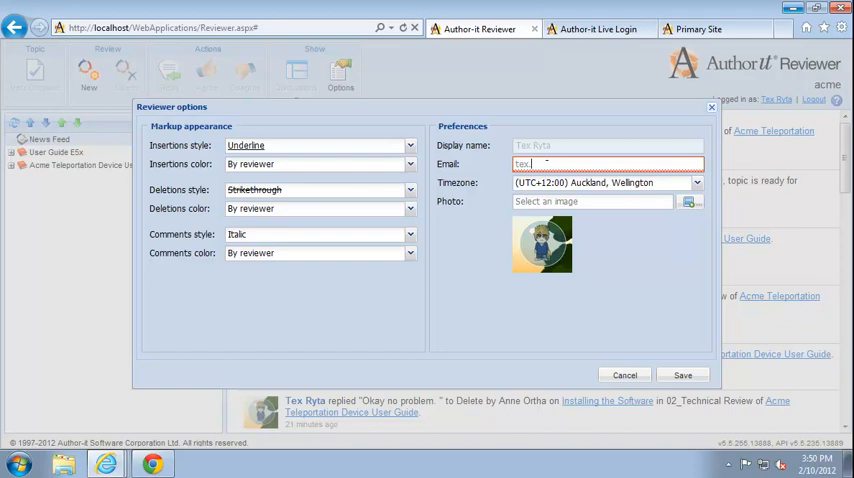
text(.com)
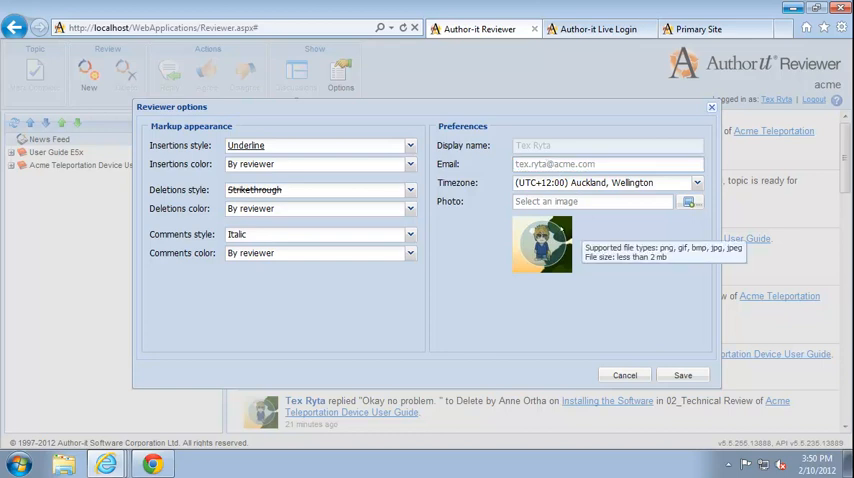
click(684, 376)
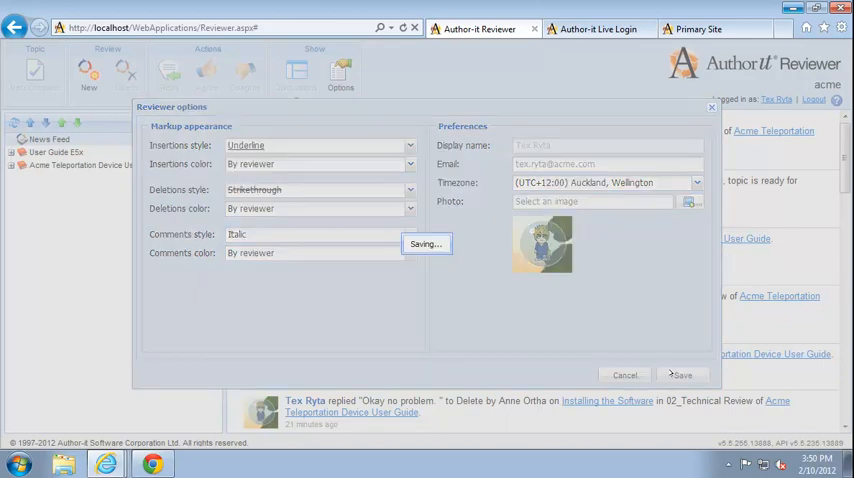
click(684, 376)
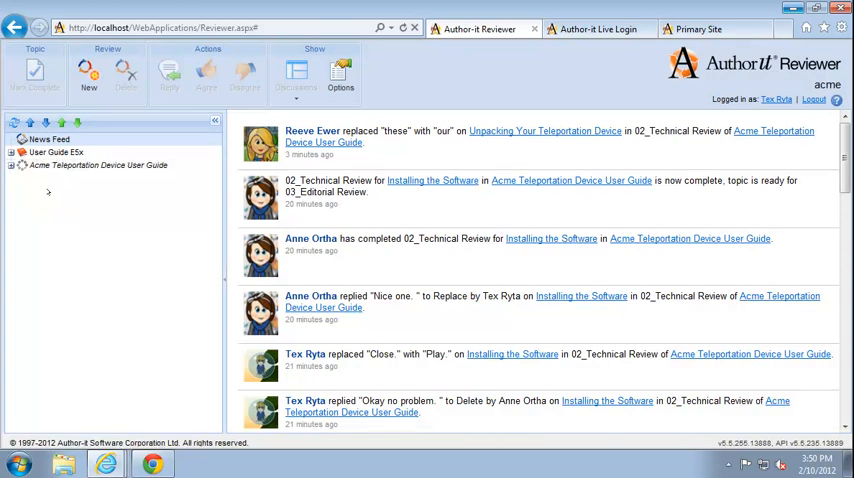
- Expand the User Guide and Getting Started, then show the Unpacking Your Teleportation Device topic
click(12, 164)
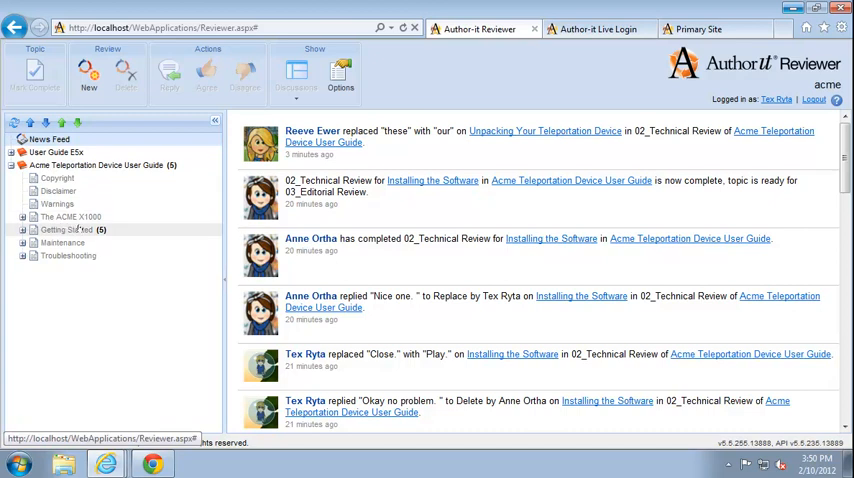
click(22, 228)
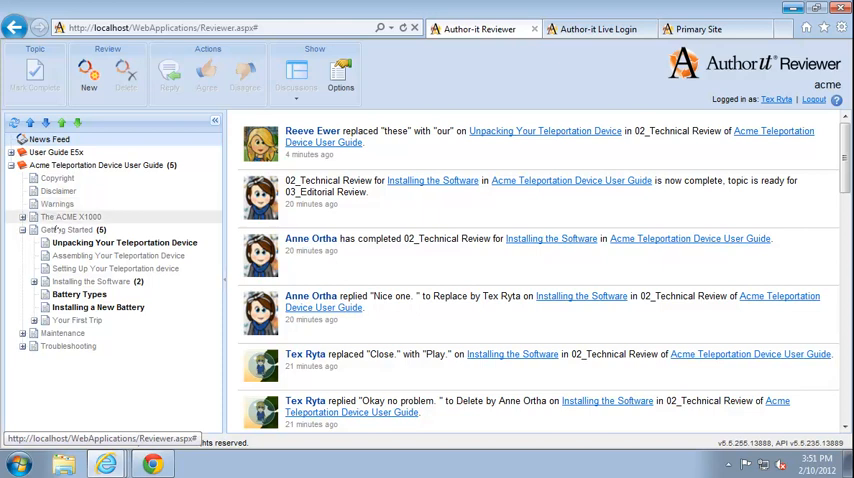
click(24, 268)
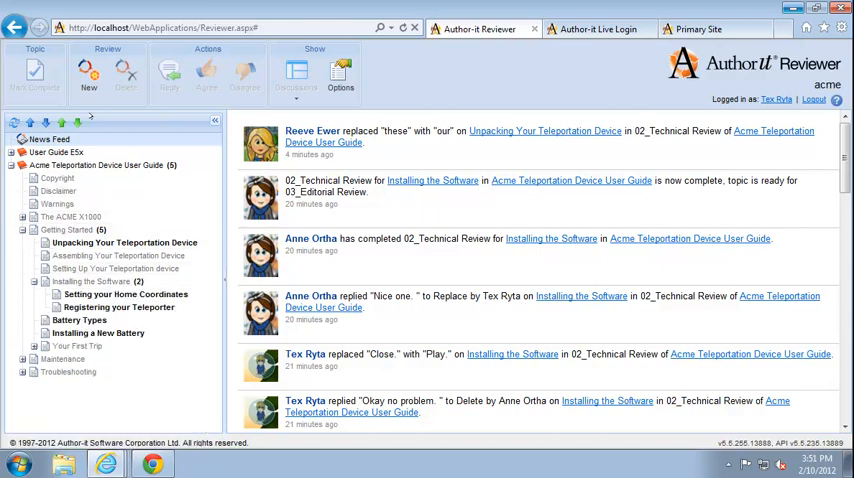
mouse_move(76, 122)
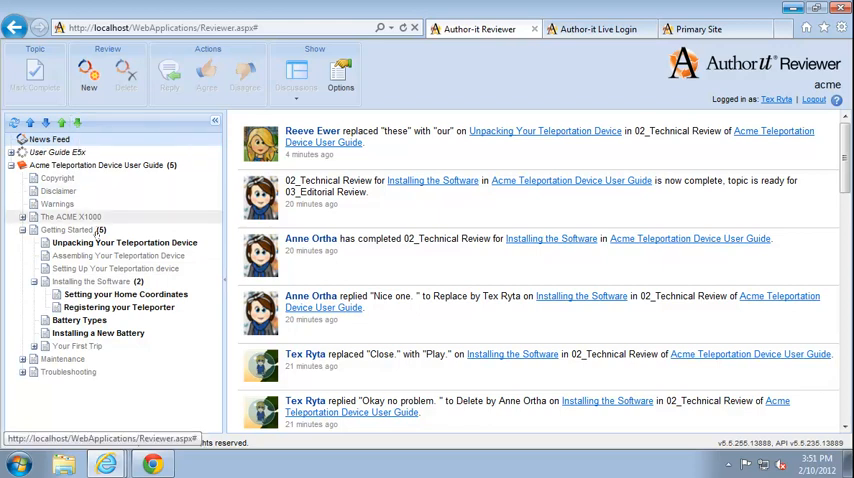
click(124, 242)
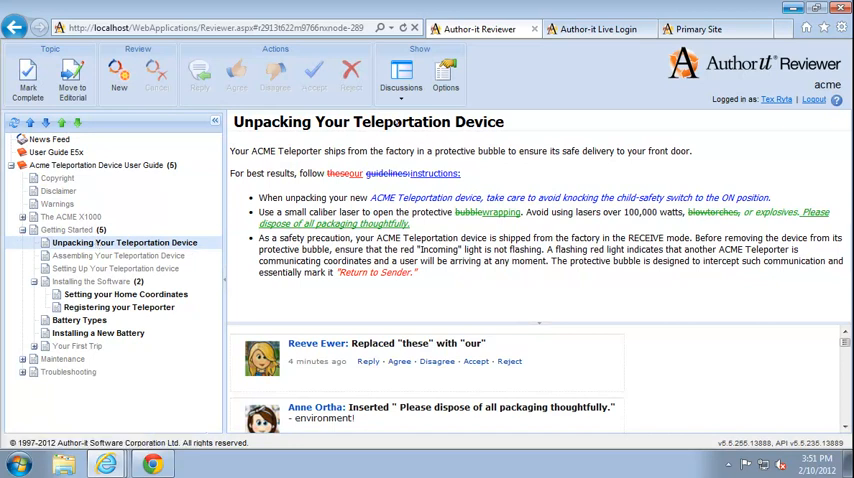
- Show Discussions and post the reply "Yes I think so." on the "or explosives" comment
click(400, 76)
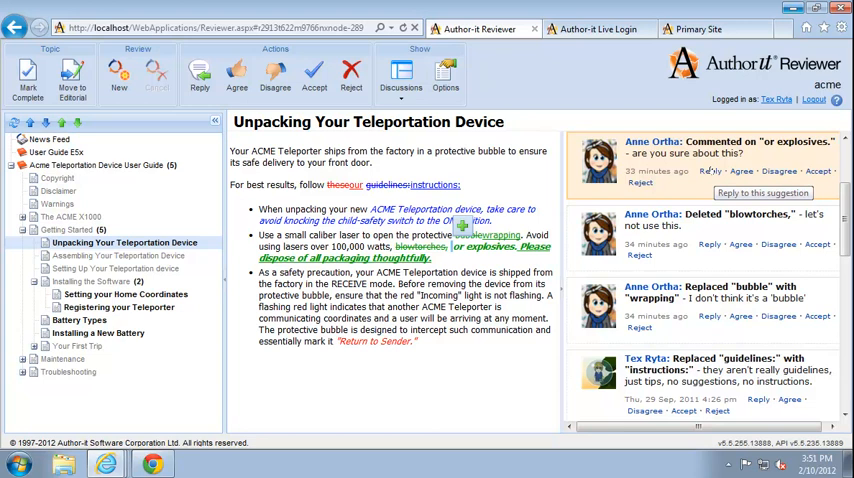
mouse_move(708, 172)
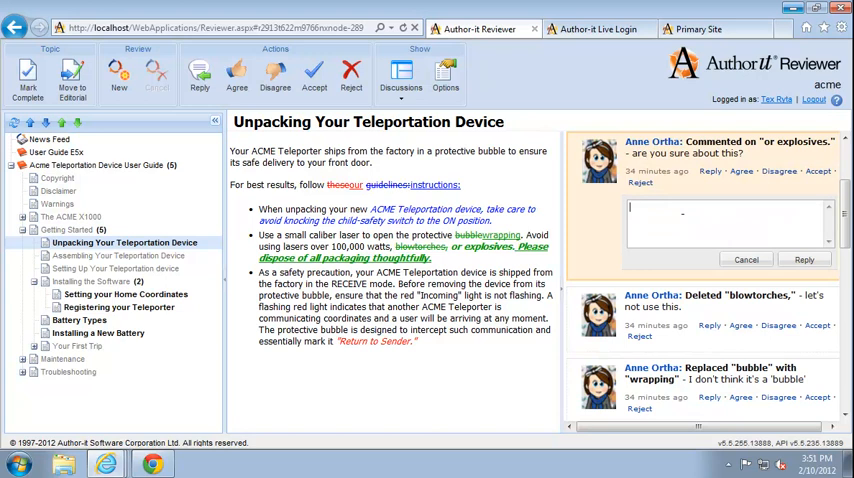
text(Yes I think so.)
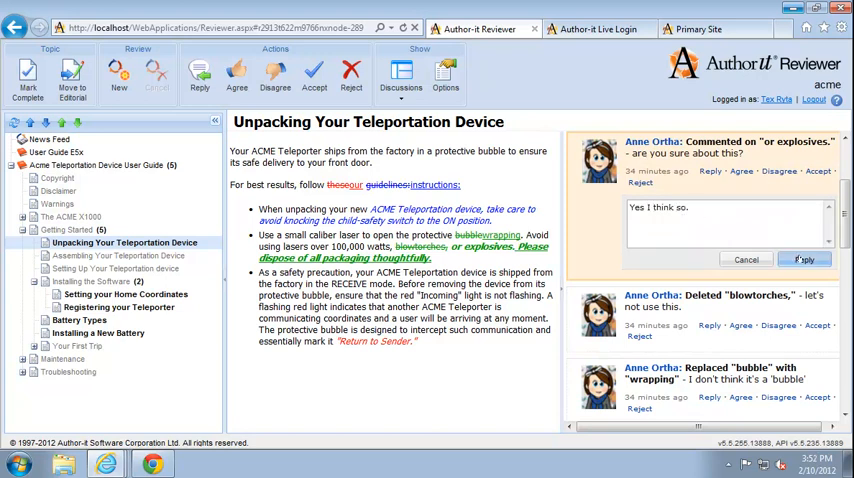
click(804, 260)
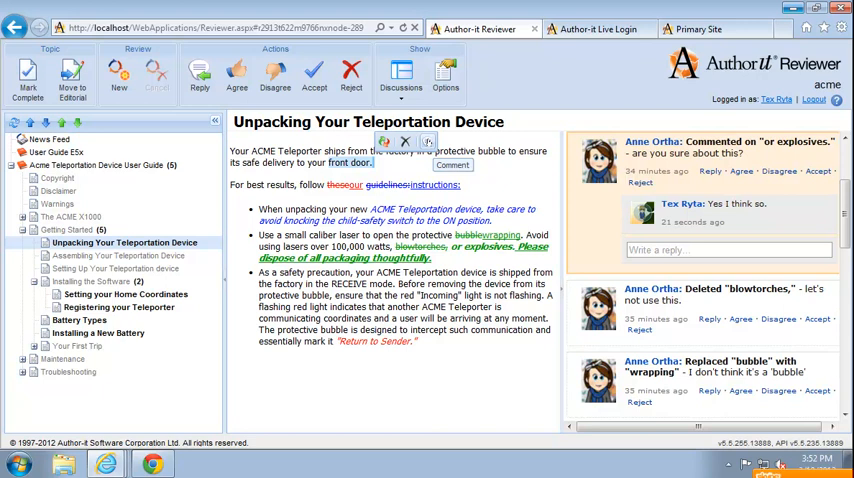
- Post a comment on "front door" asking whether delivery is to the front door
click(452, 164)
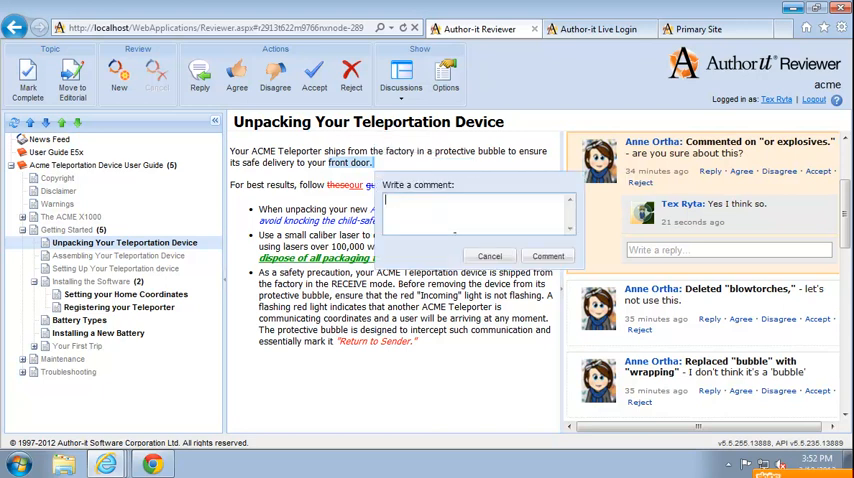
text(a)
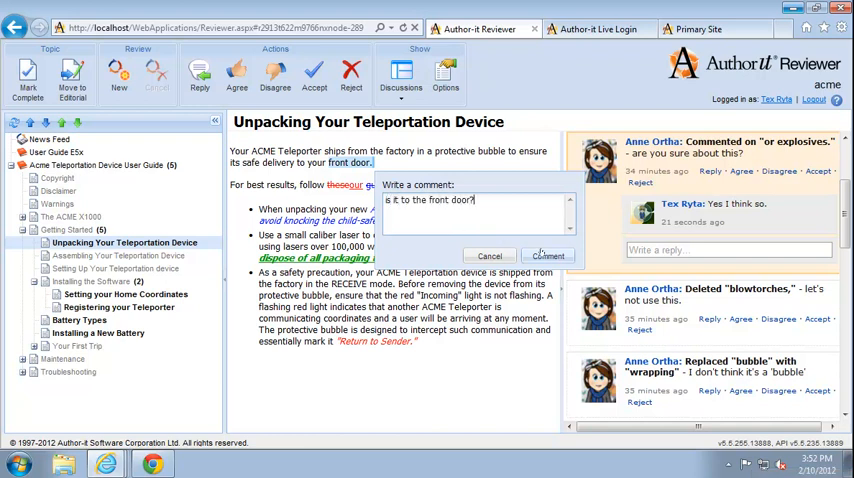
click(548, 256)
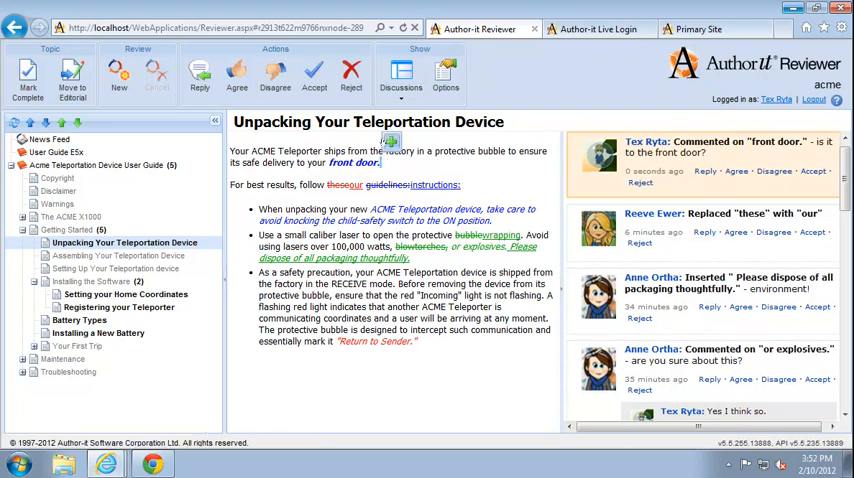
- Insert the suggestion "Charges may apply." after "front door." in the first paragraph
click(390, 140)
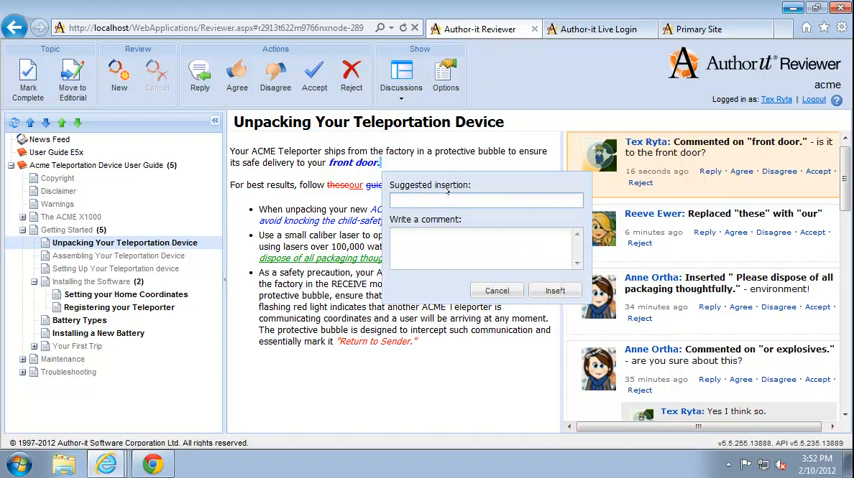
text(Charges may apply.)
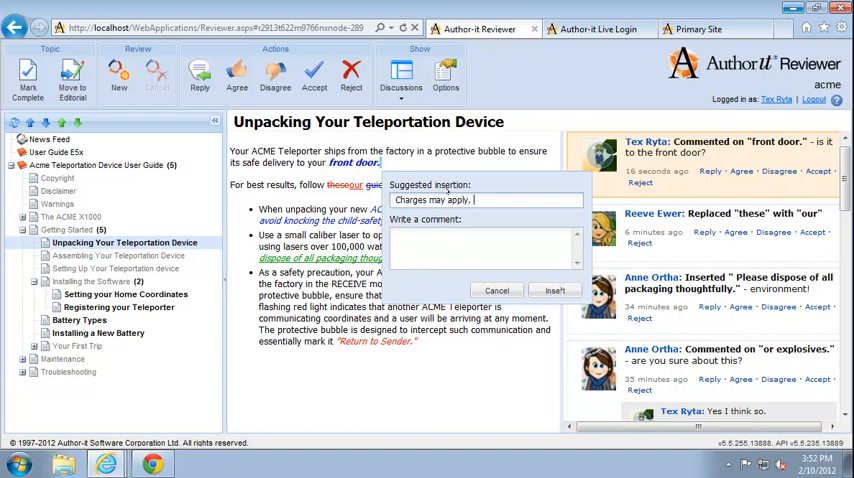
click(556, 290)
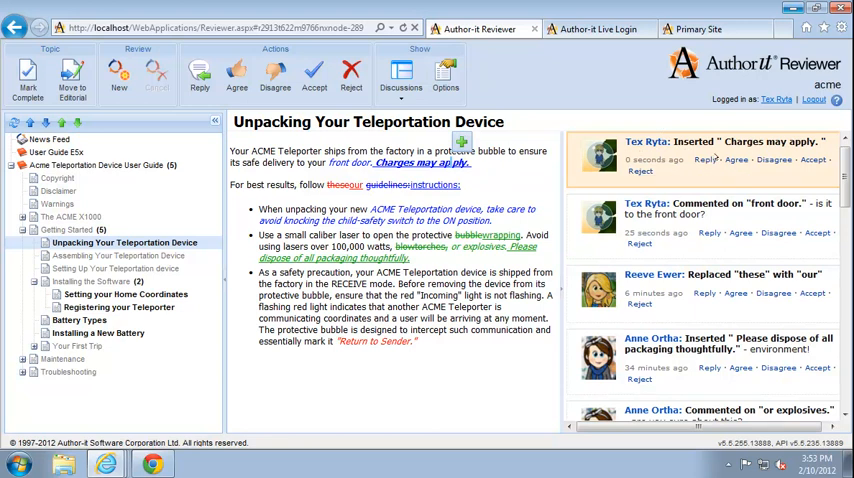
mouse_move(712, 160)
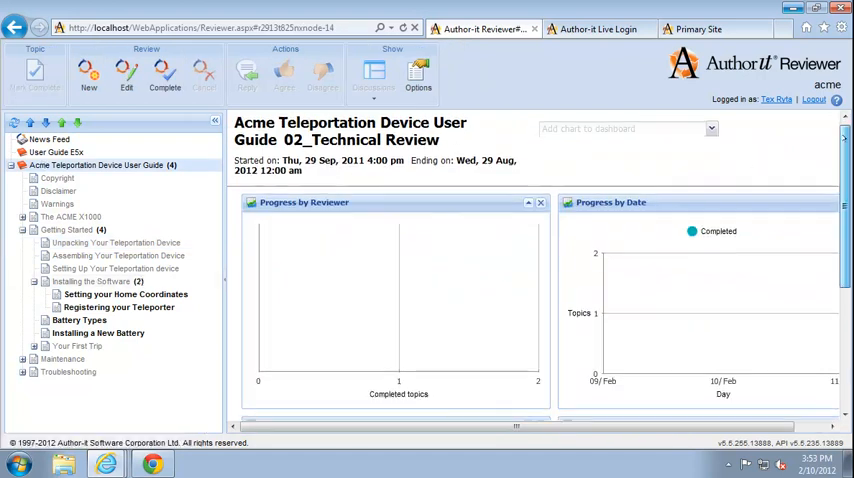
- Scroll the review dashboard to show the Progress by Reviewer and Progress by Date charts
scroll(down, 3)
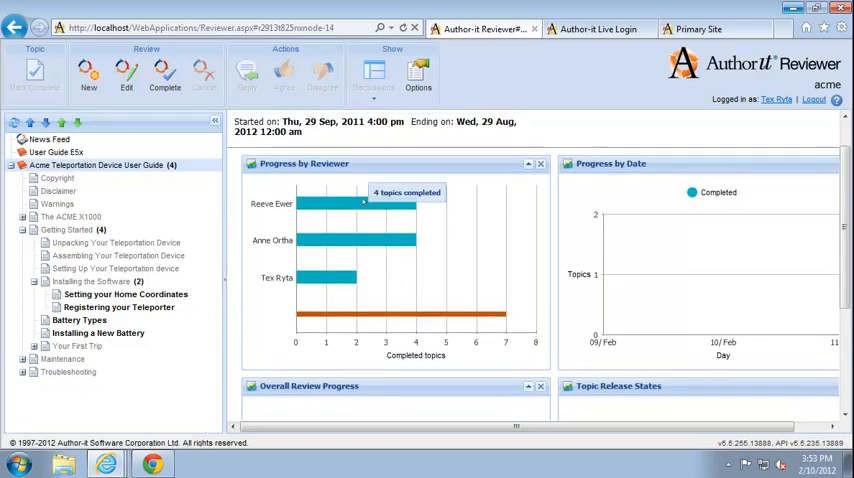
mouse_move(324, 240)
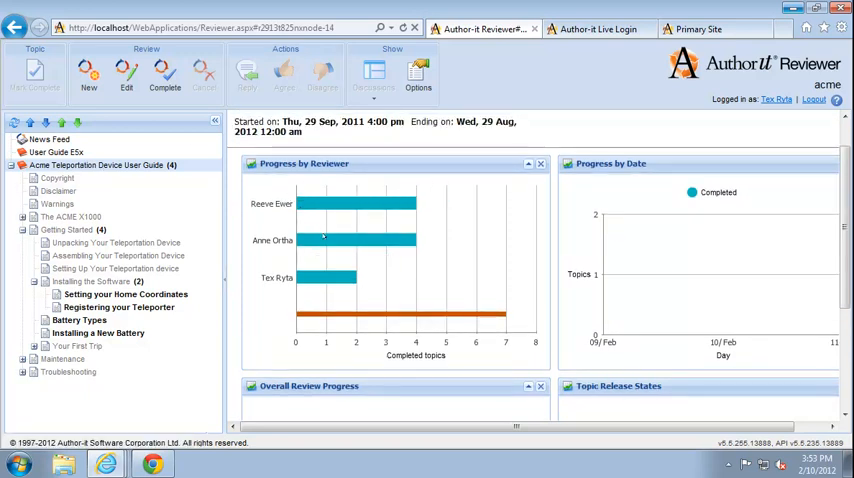